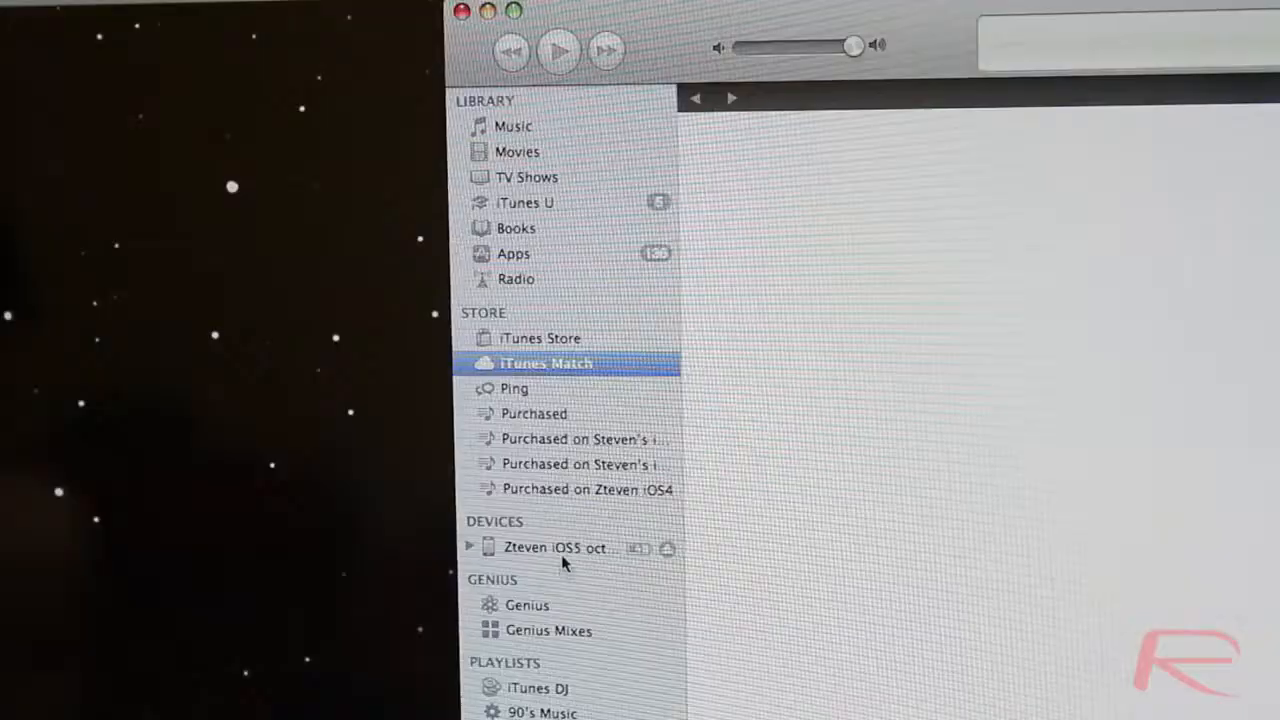
- Launch redsn0w from its extracted folder in Windows Explorer
right_click(556, 548)
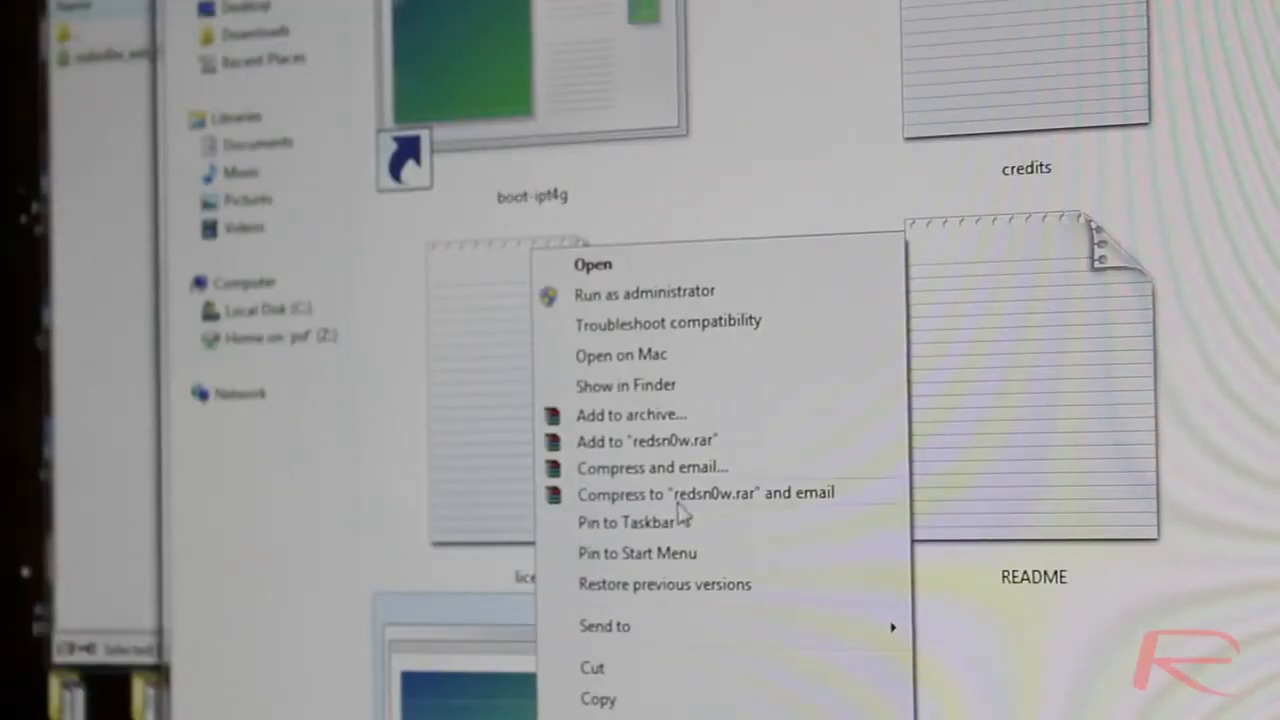
left_click(592, 264)
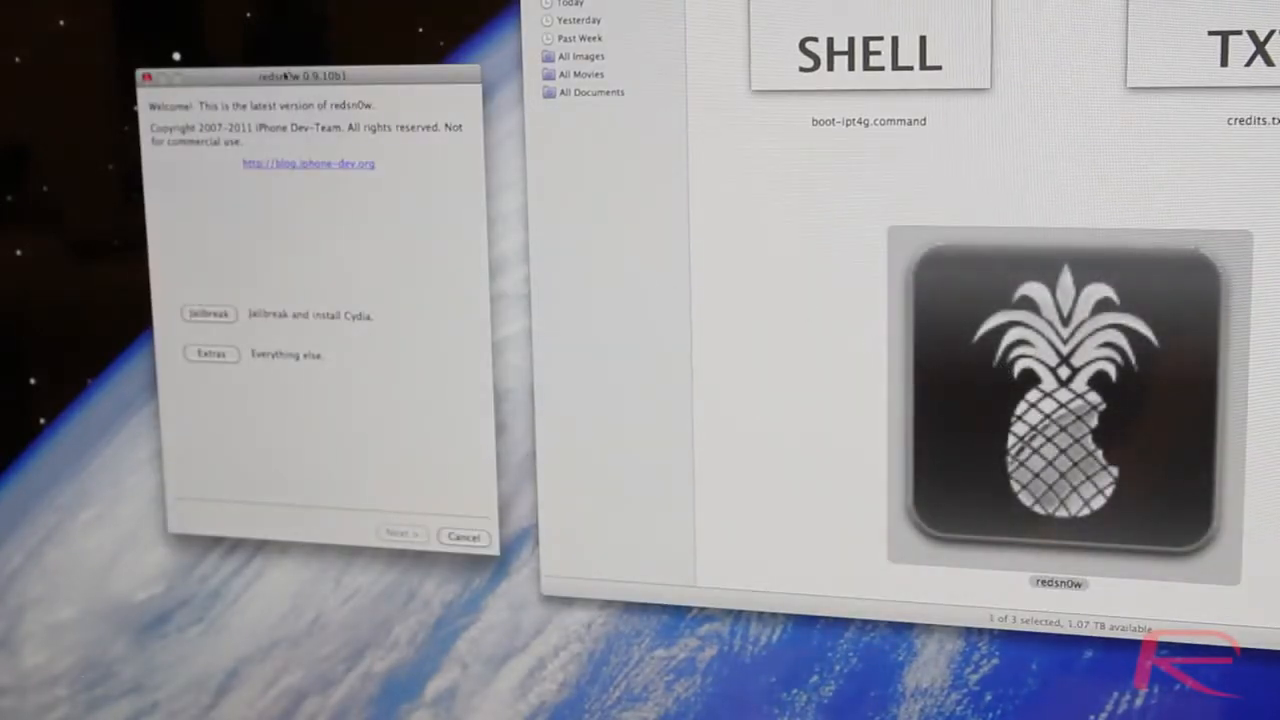
- Start the Jailbreak and continue past the power-off-and-plug-in instructions
left_click_drag(300, 76, 640, 126)
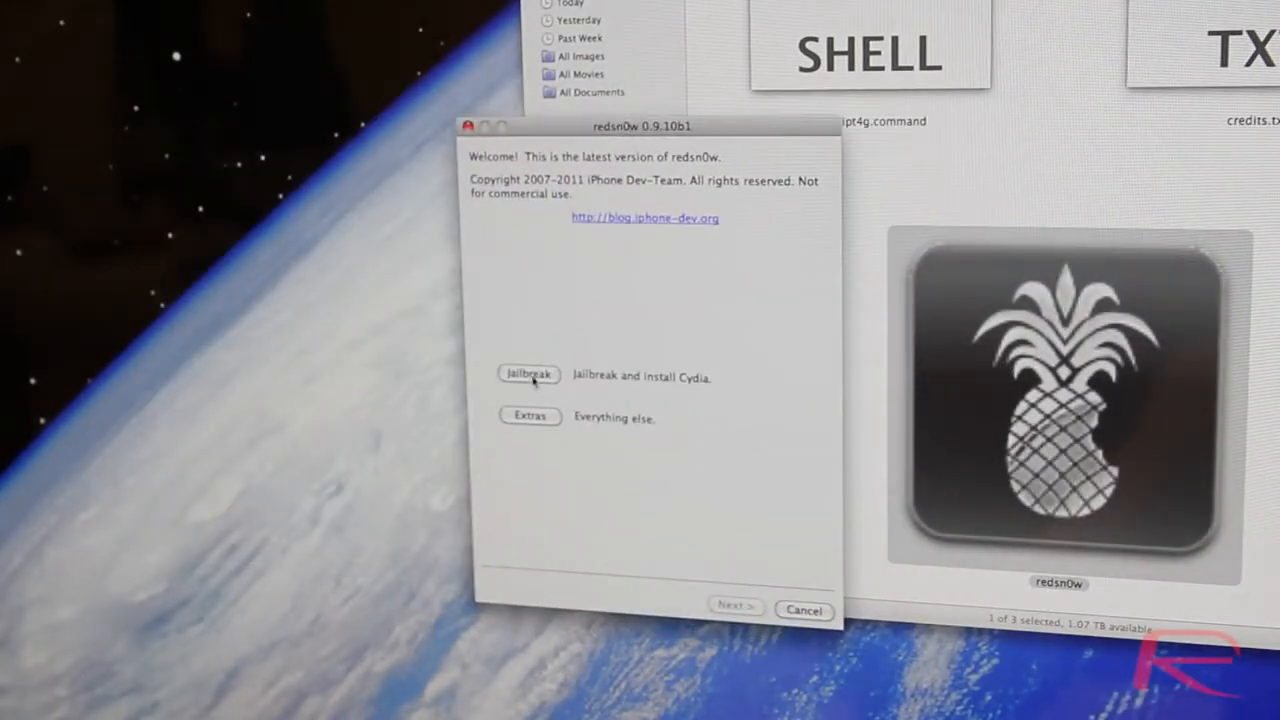
left_click(528, 374)
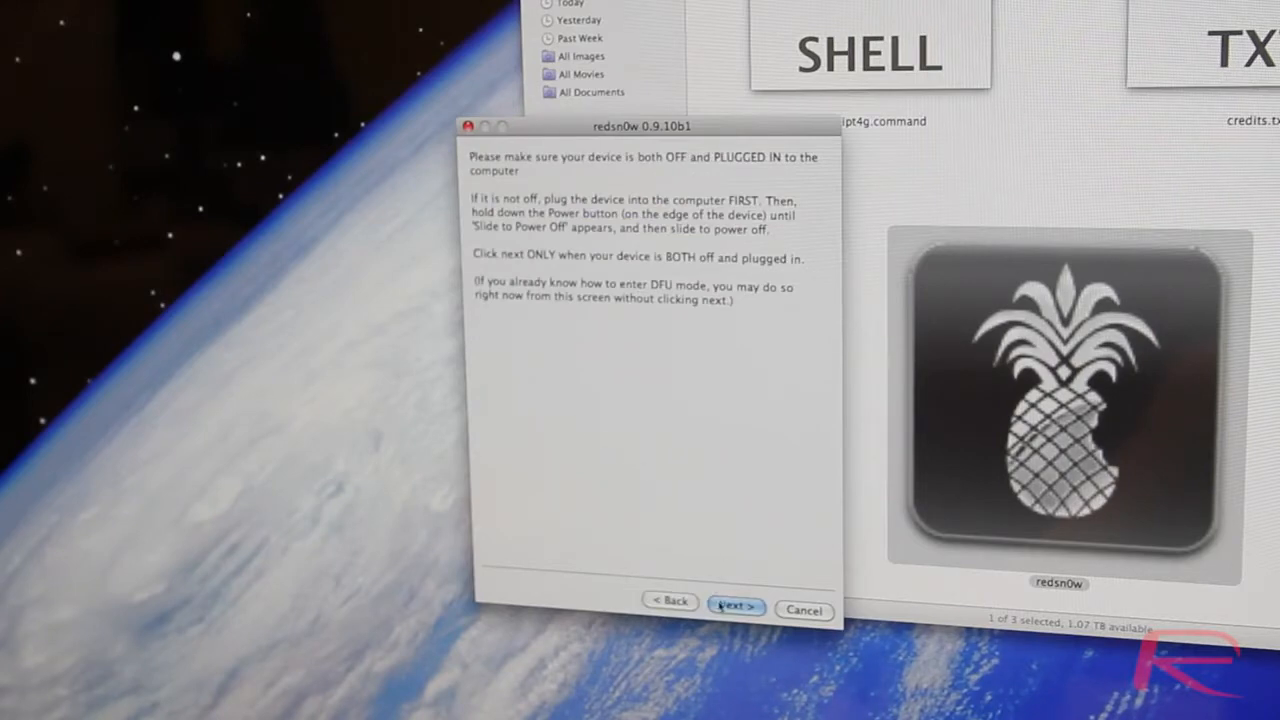
left_click(736, 606)
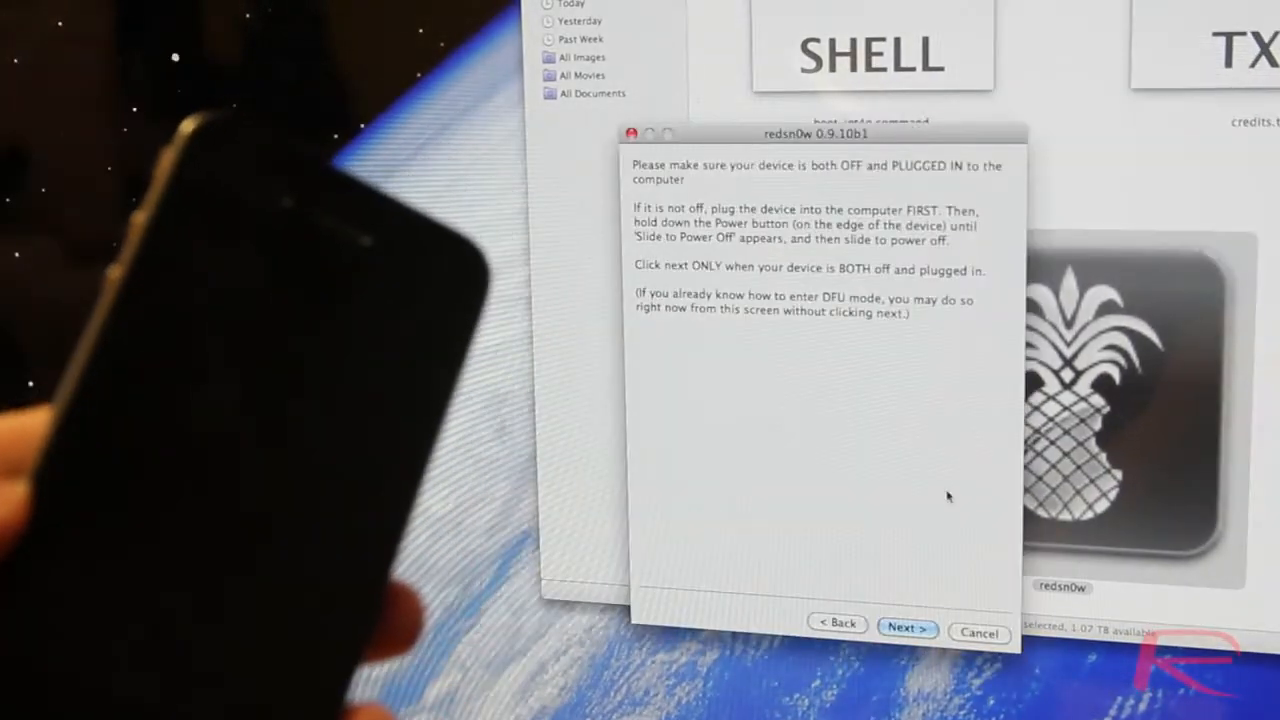
left_click(904, 628)
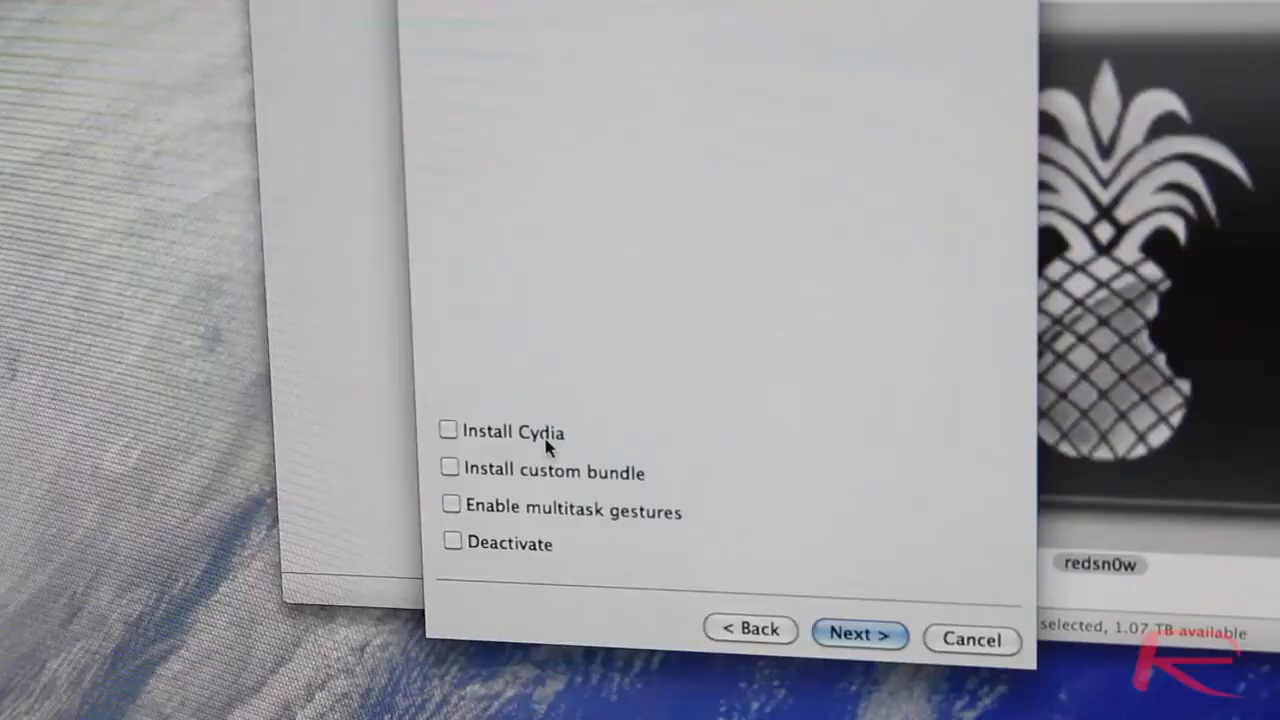
- Tick Install Cydia and run the jailbreak on the iPhone
left_click(448, 430)
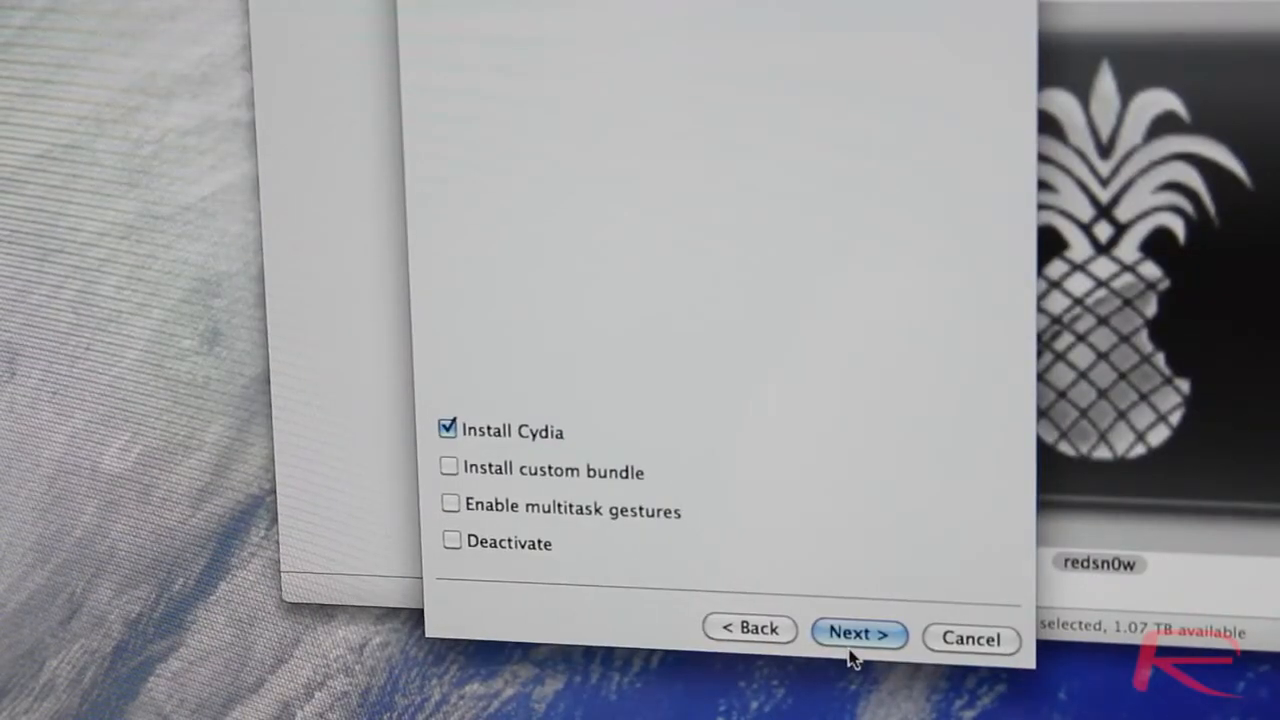
left_click(858, 632)
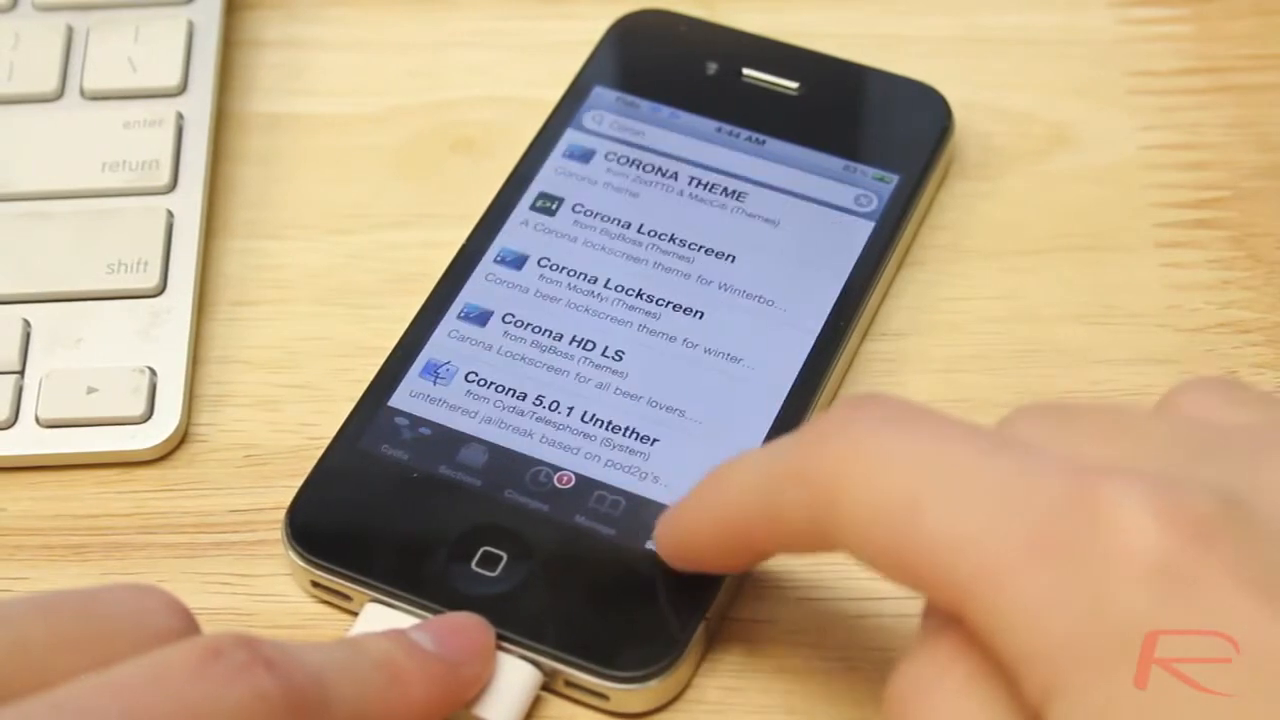
- View the Corona 5.0.1 Untether package details in Cydia and scroll through them
left_click(560, 414)
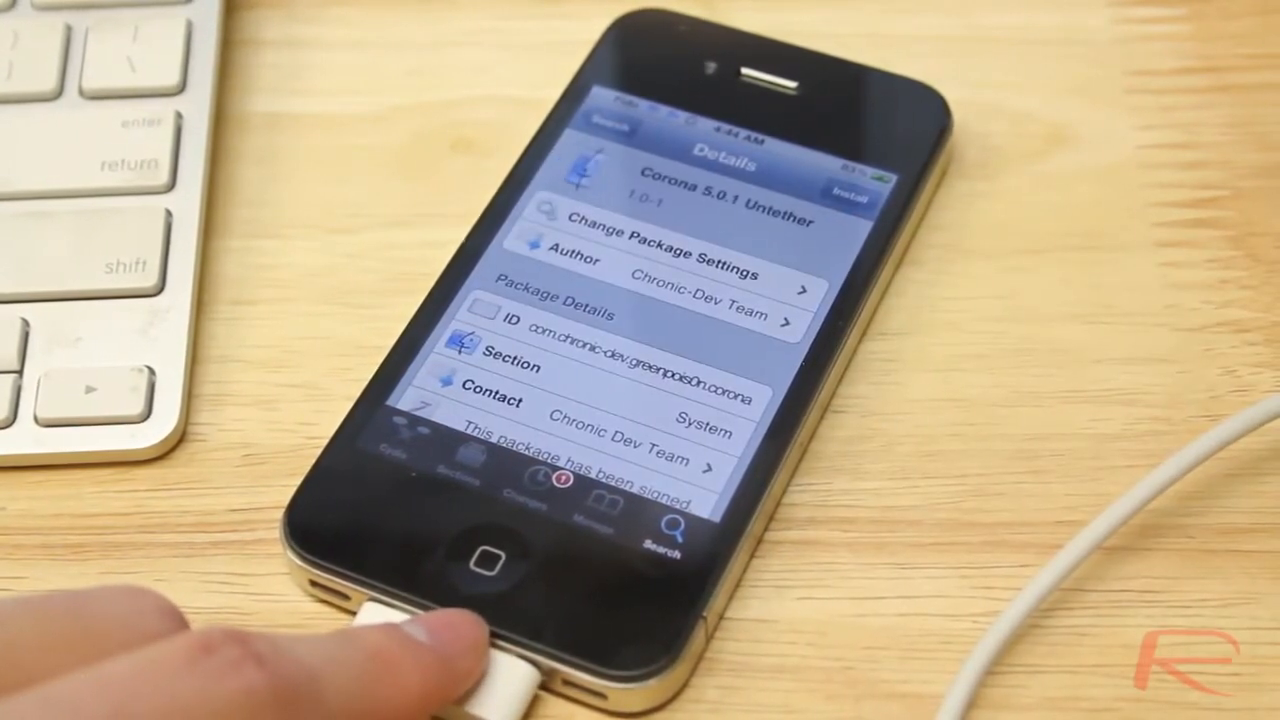
scroll("down", 3)
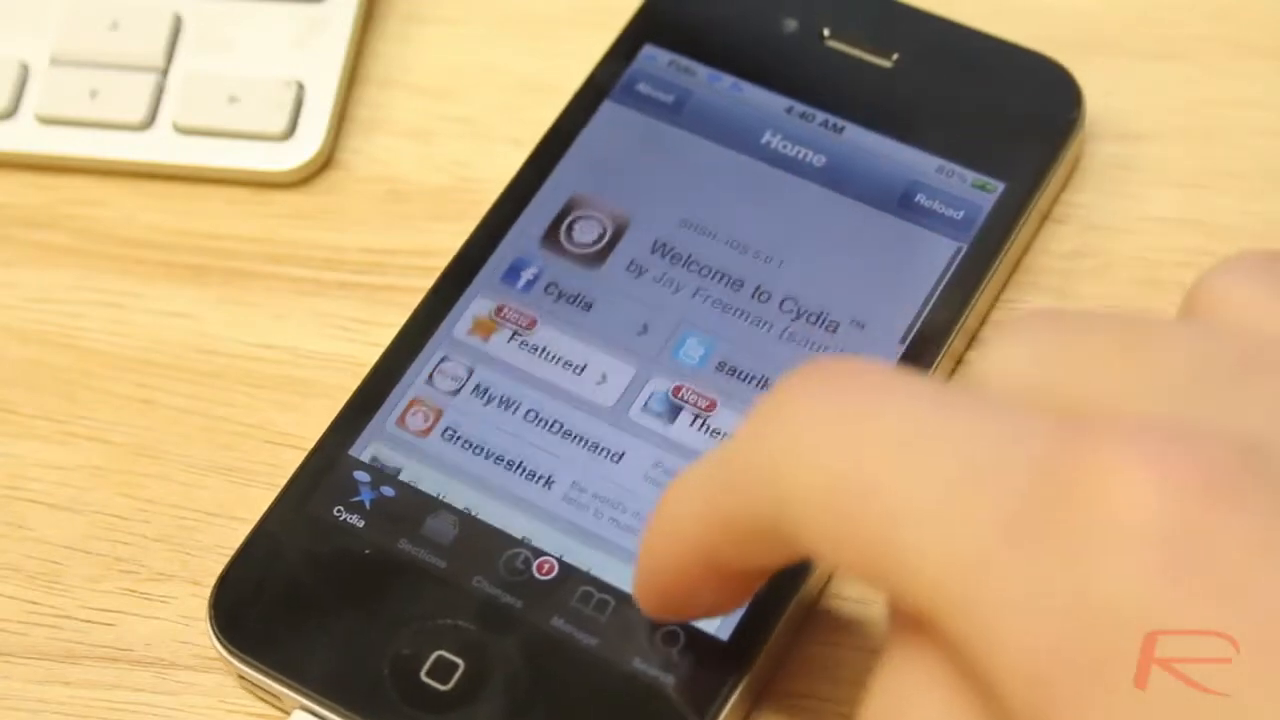
scroll("down", 3)
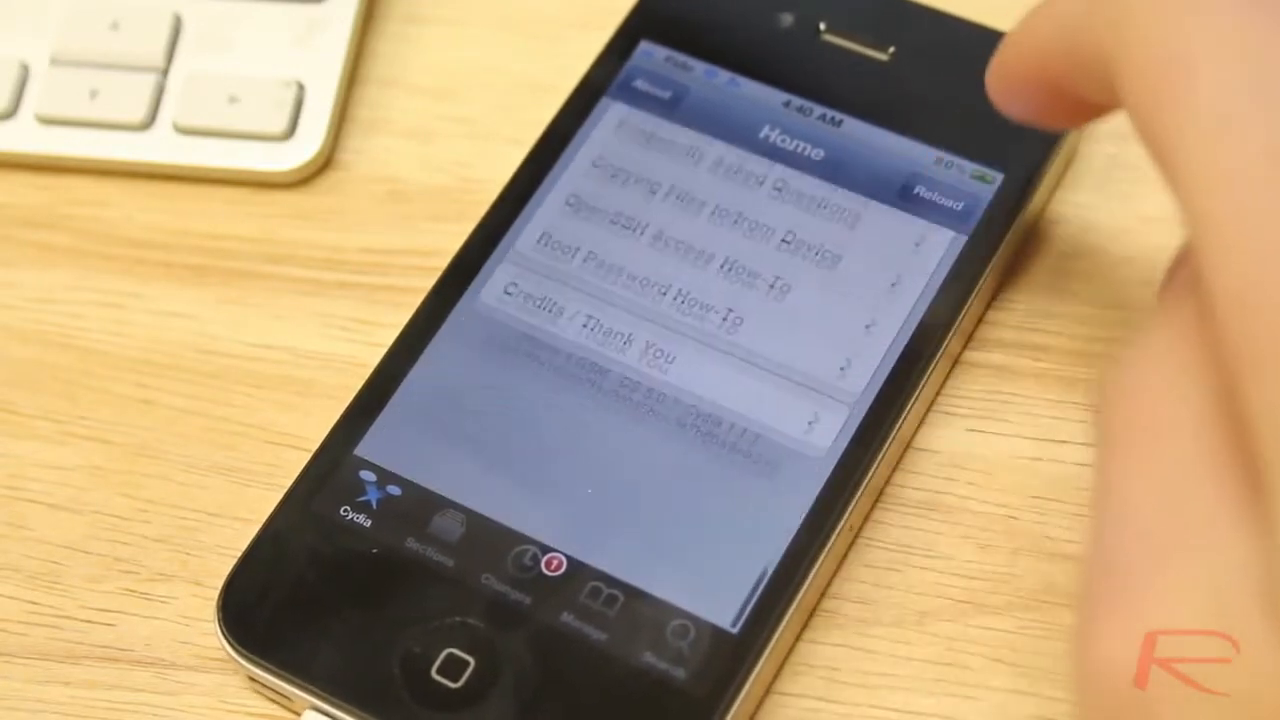